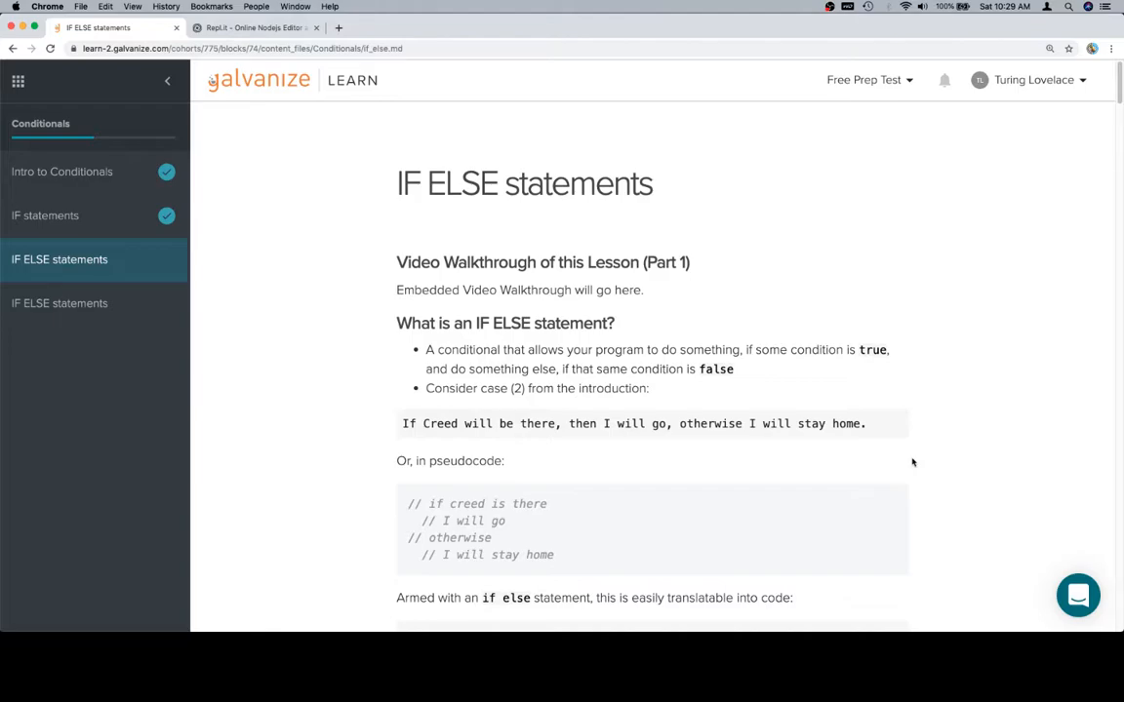
Step: Select the creedIsThere if/else code block in the lesson to copy it
{"action": "scroll", "scroll_direction": "down", "scroll_amount": 3}
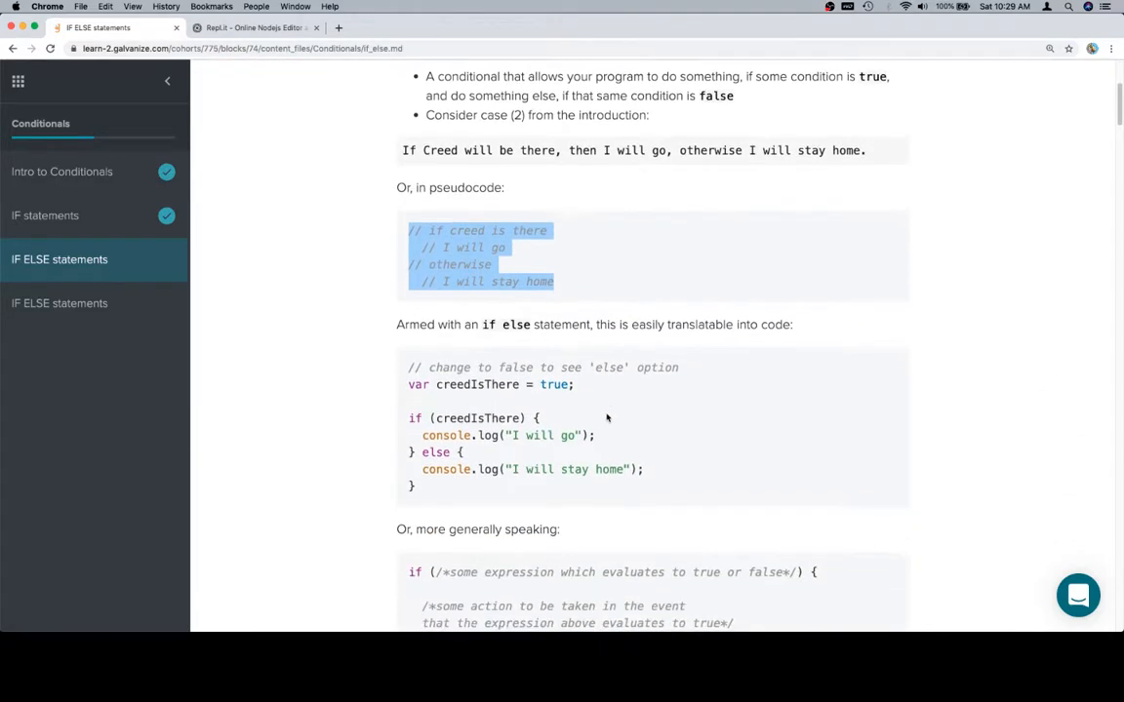
{"action": "left_click", "coordinate": [429, 488]}
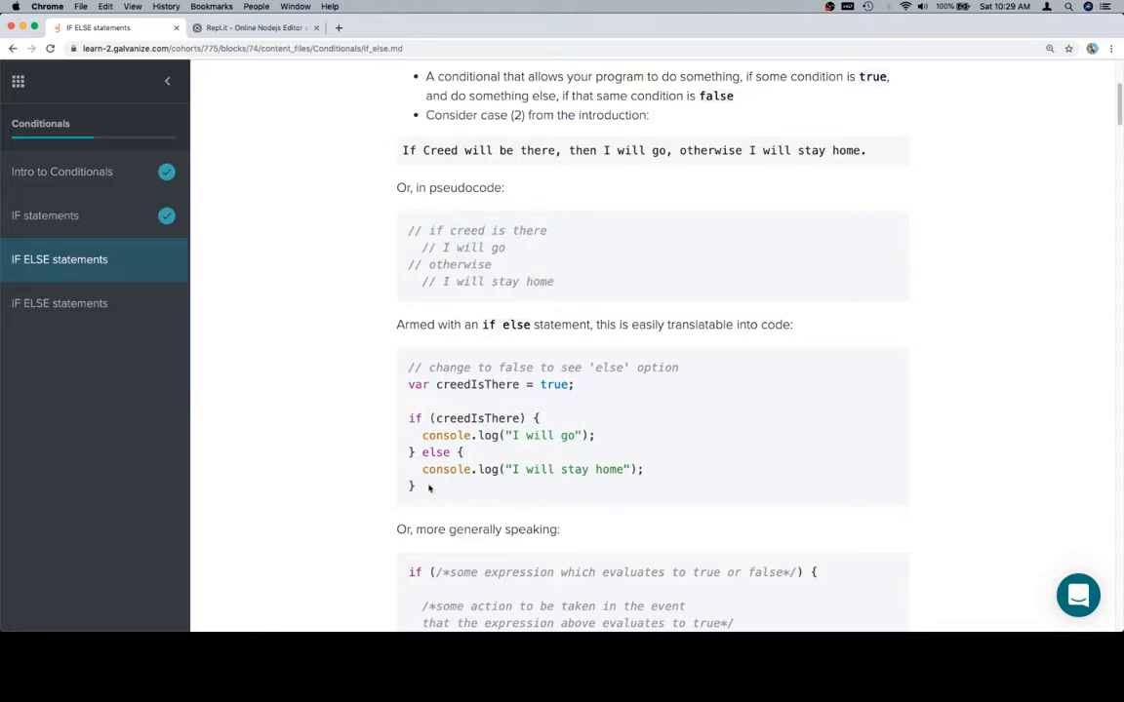
{"action": "left_click_drag", "start_coordinate": [408, 384], "coordinate": [414, 486]}
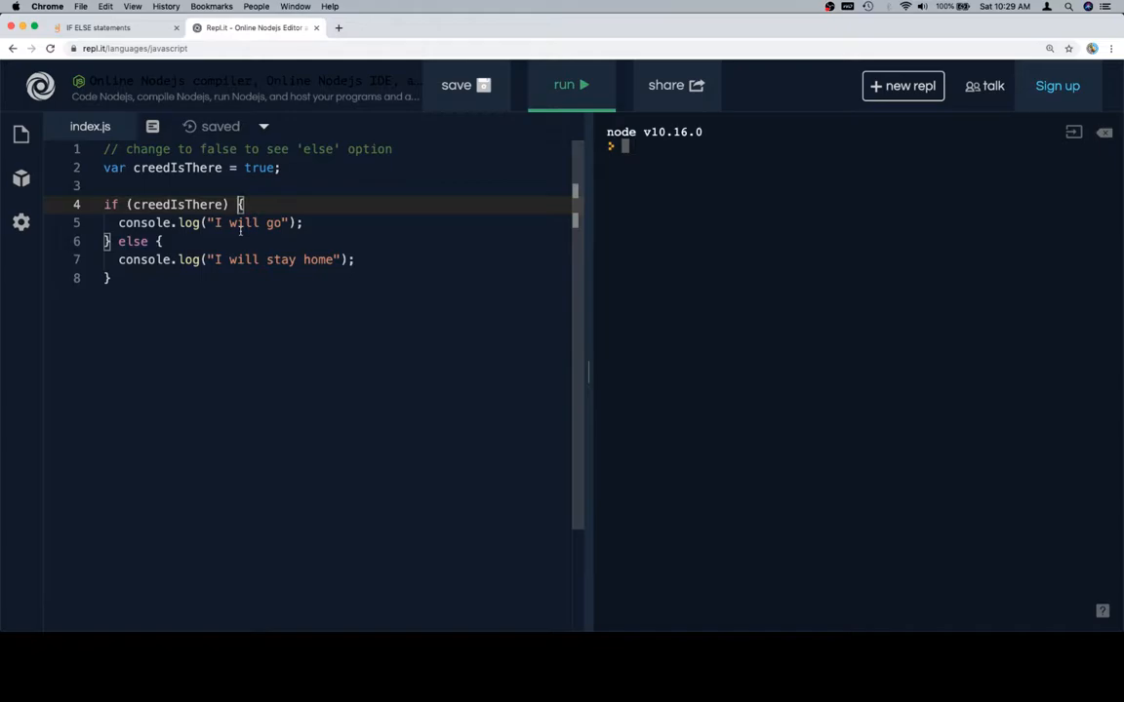
Step: Highlight the opening braces of the if and else blocks to show their matching blocks
{"action": "double_click", "coordinate": [176, 204]}
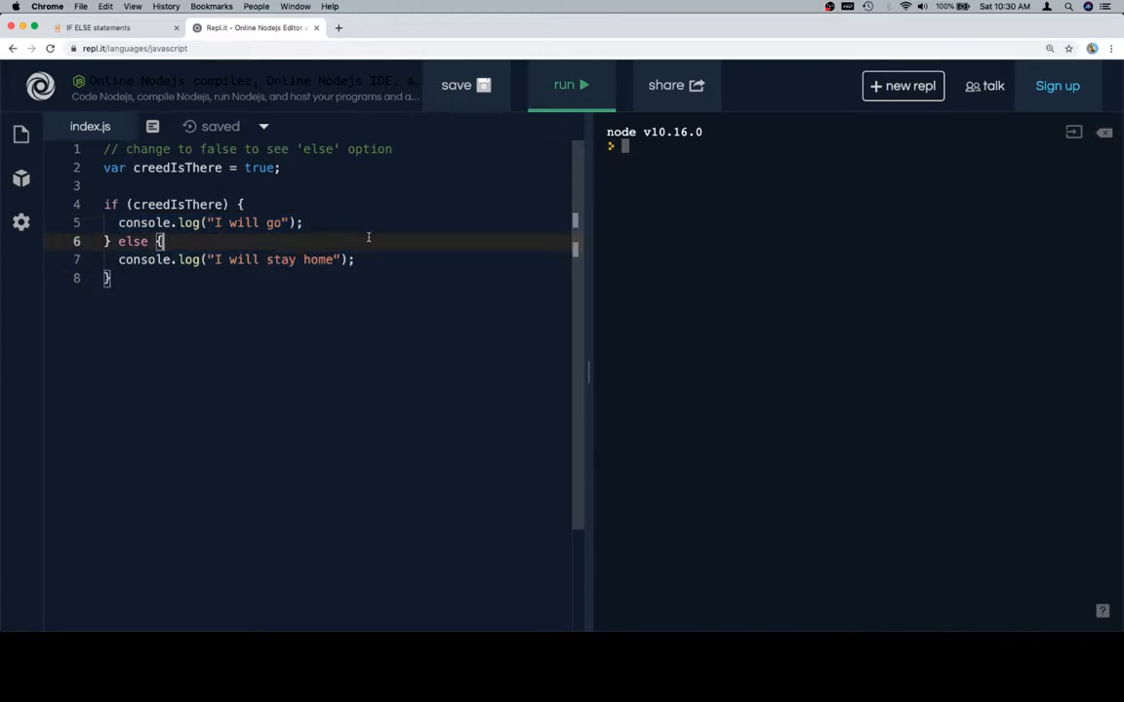
{"action": "double_click", "coordinate": [259, 168]}
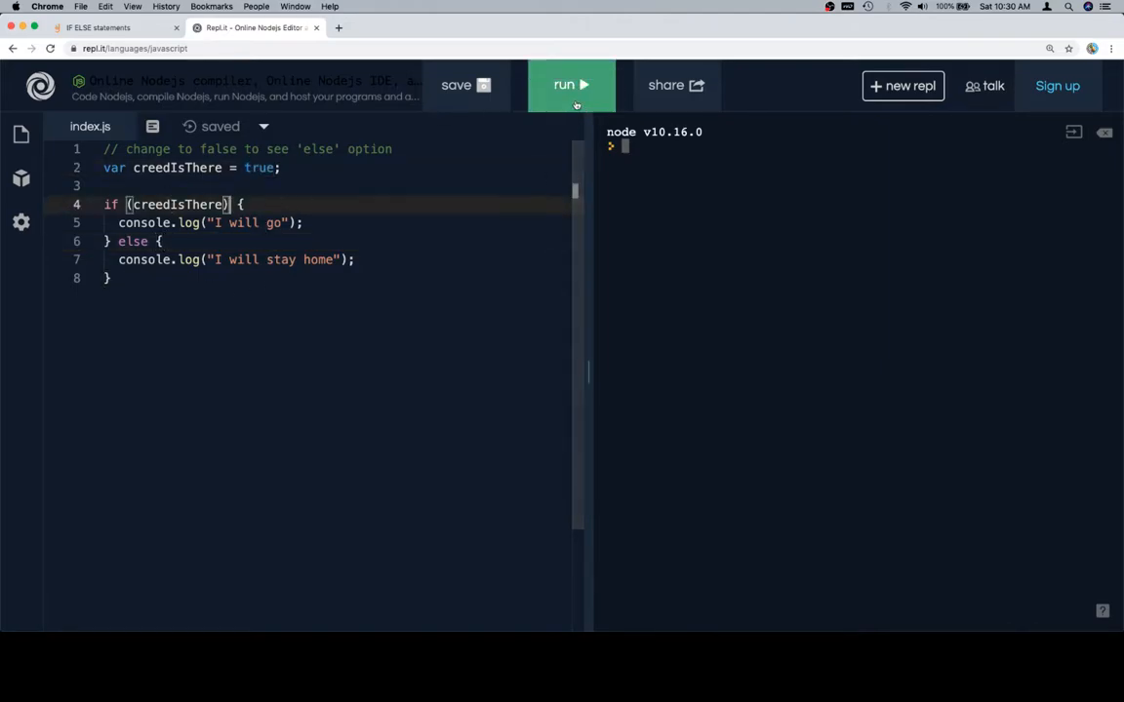
Step: Run to print "I will go", set creedIsThere to false, rerun to print "I will stay home"
{"action": "left_click", "coordinate": [570, 86]}
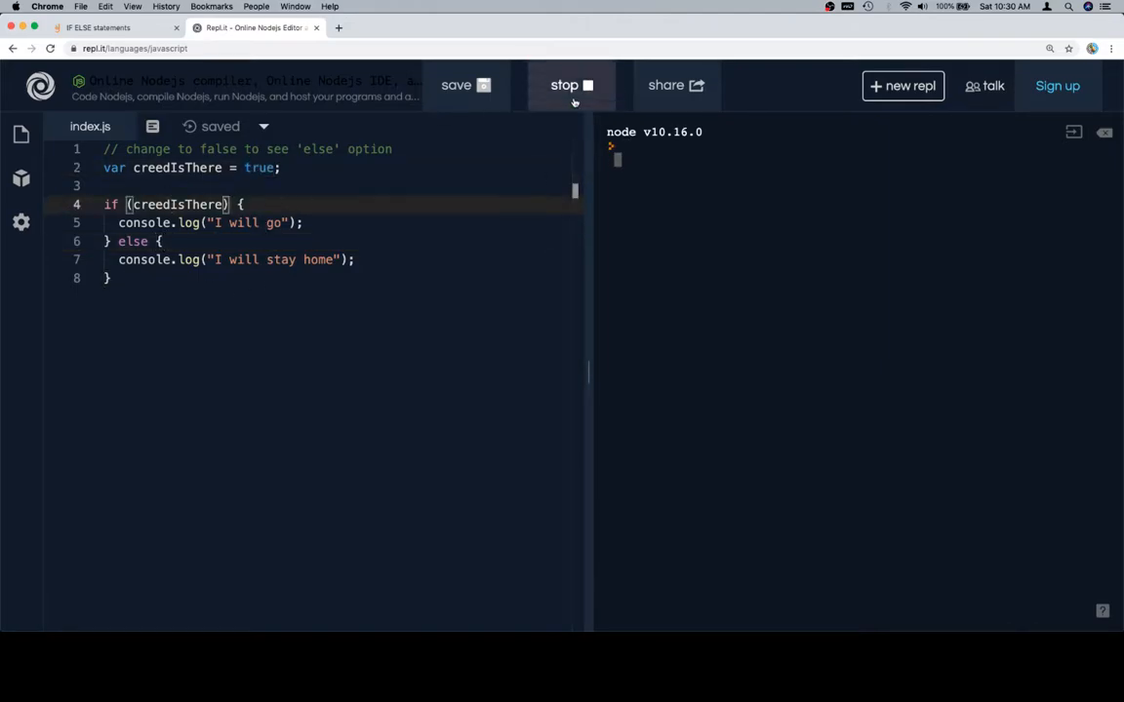
{"action": "left_click", "coordinate": [569, 86]}
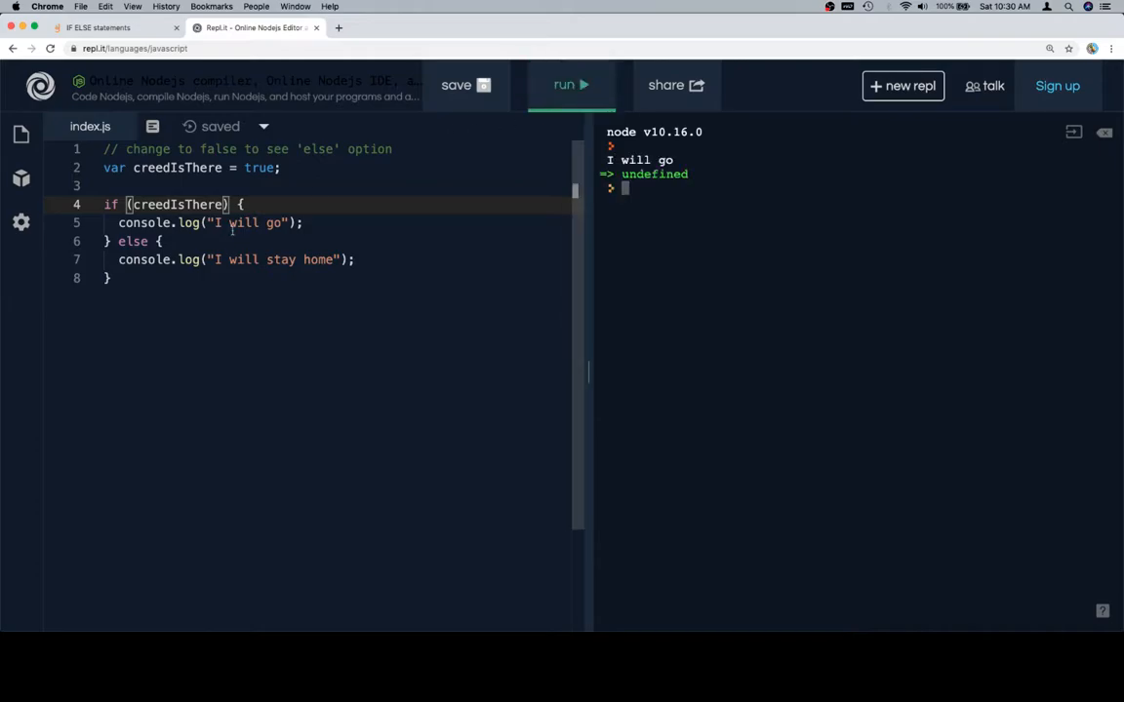
{"action": "type", "text": "false"}
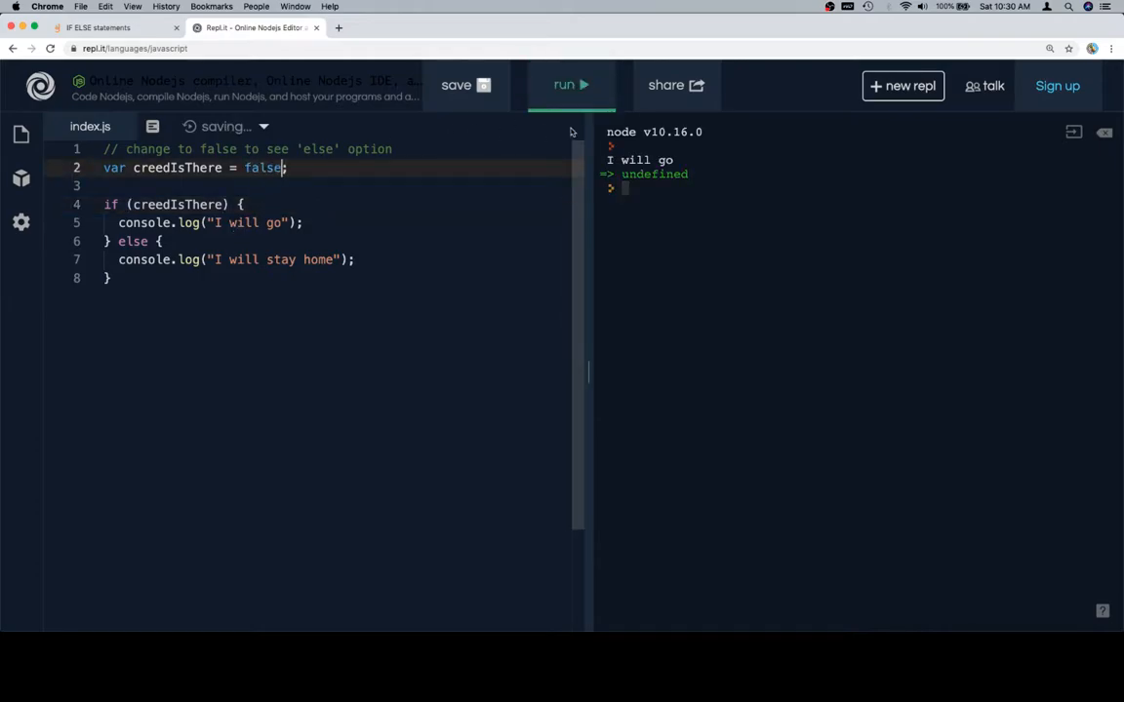
{"action": "left_click", "coordinate": [569, 86]}
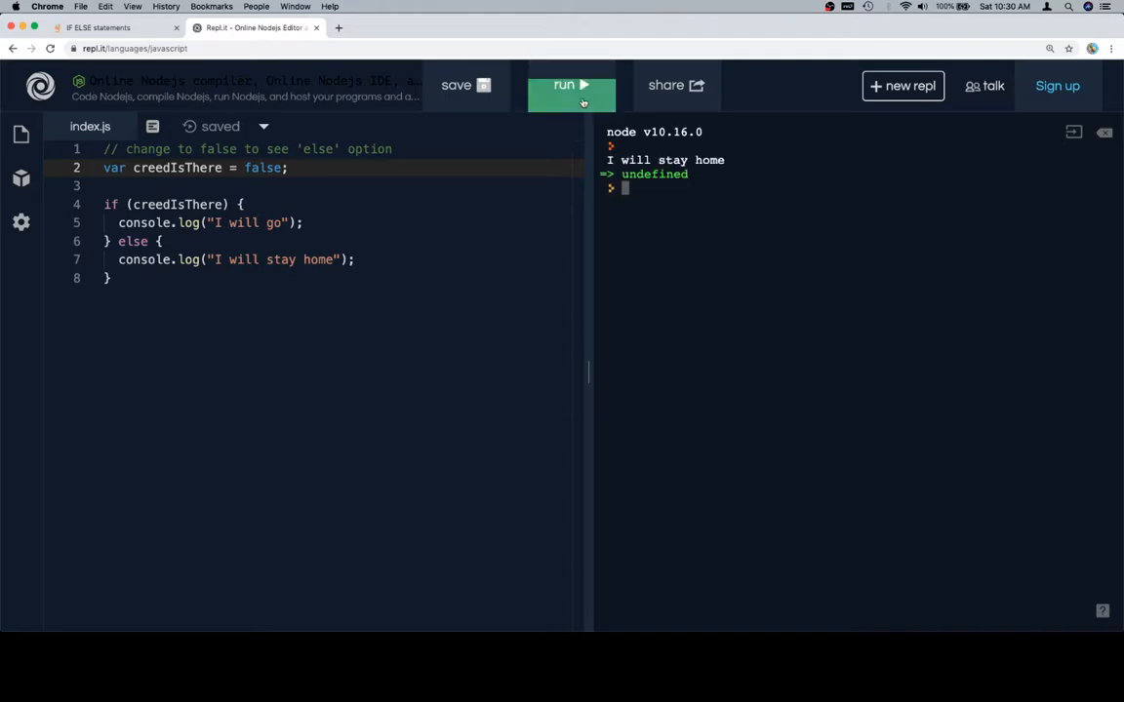
{"action": "left_click", "coordinate": [109, 28]}
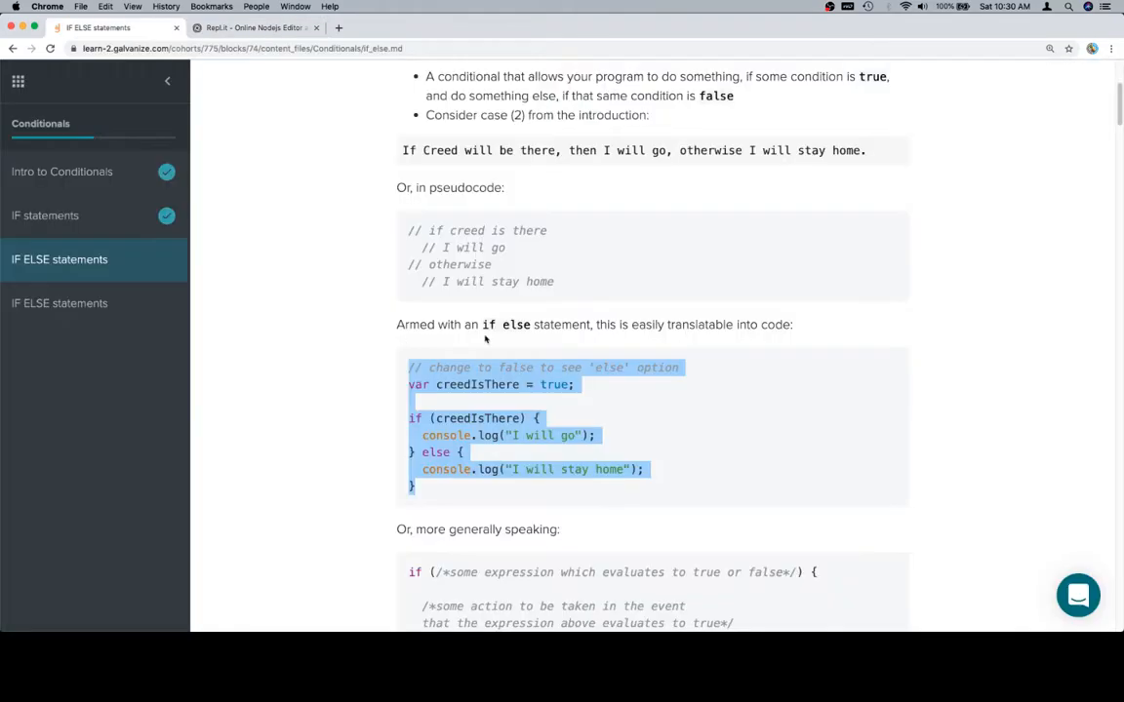
Step: Select the general if/else template under 'Or, more generally speaking' and return to Repl.it
{"action": "scroll", "scroll_direction": "down", "scroll_amount": 3}
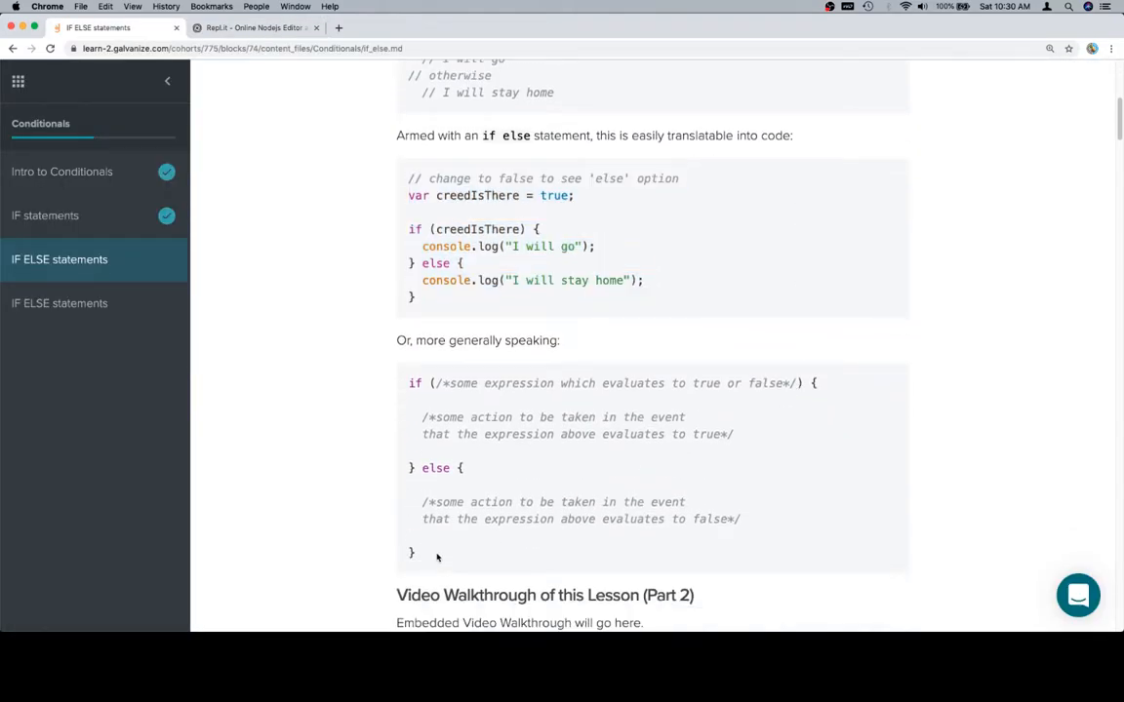
{"action": "left_click_drag", "start_coordinate": [409, 382], "coordinate": [413, 554]}
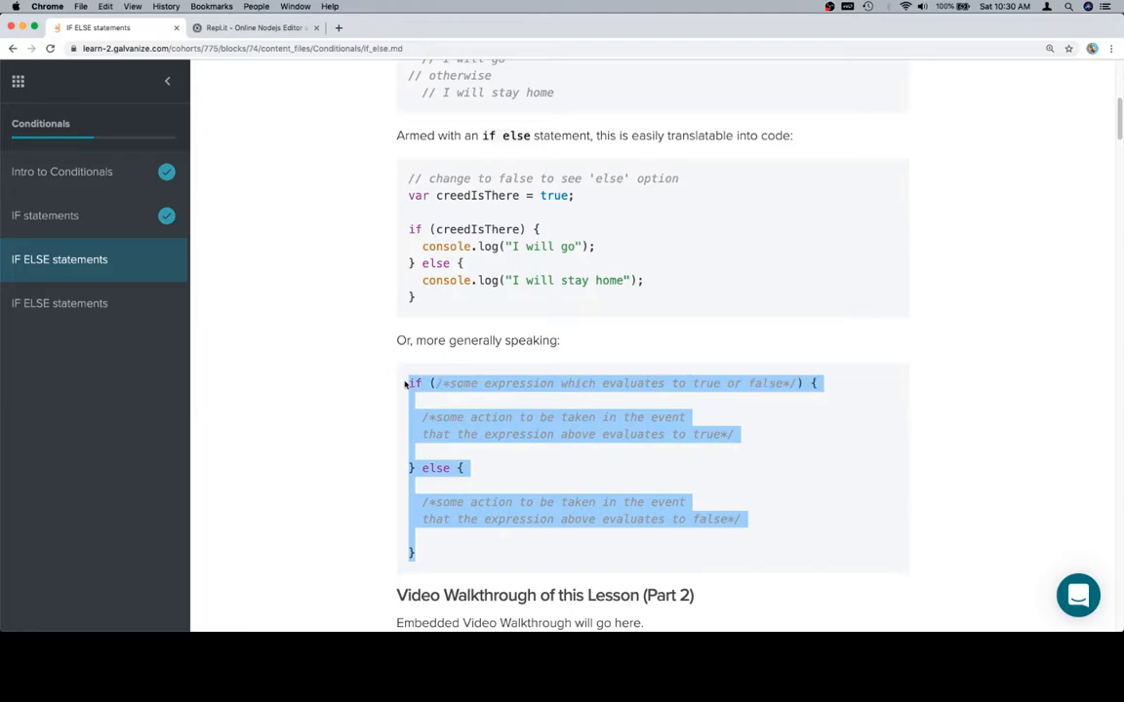
{"action": "left_click", "coordinate": [255, 28]}
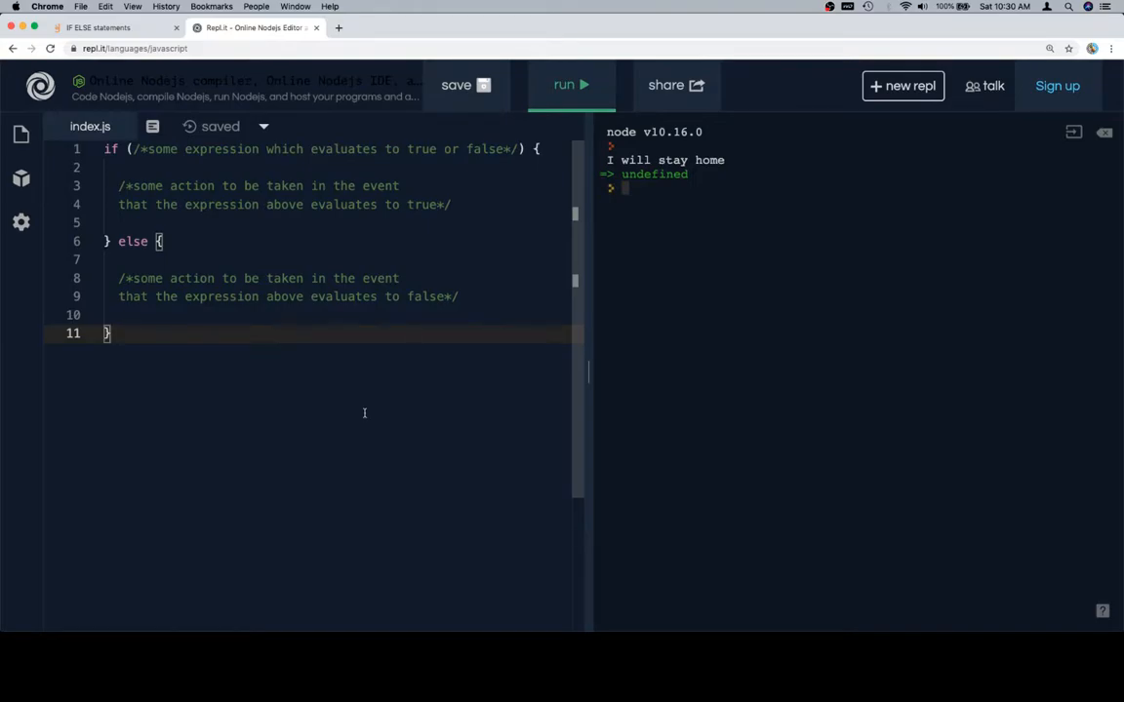
Step: Point out the template's condition comment and blocks in index.js, then return to the lesson
{"action": "left_click_drag", "start_coordinate": [281, 148], "coordinate": [517, 148]}
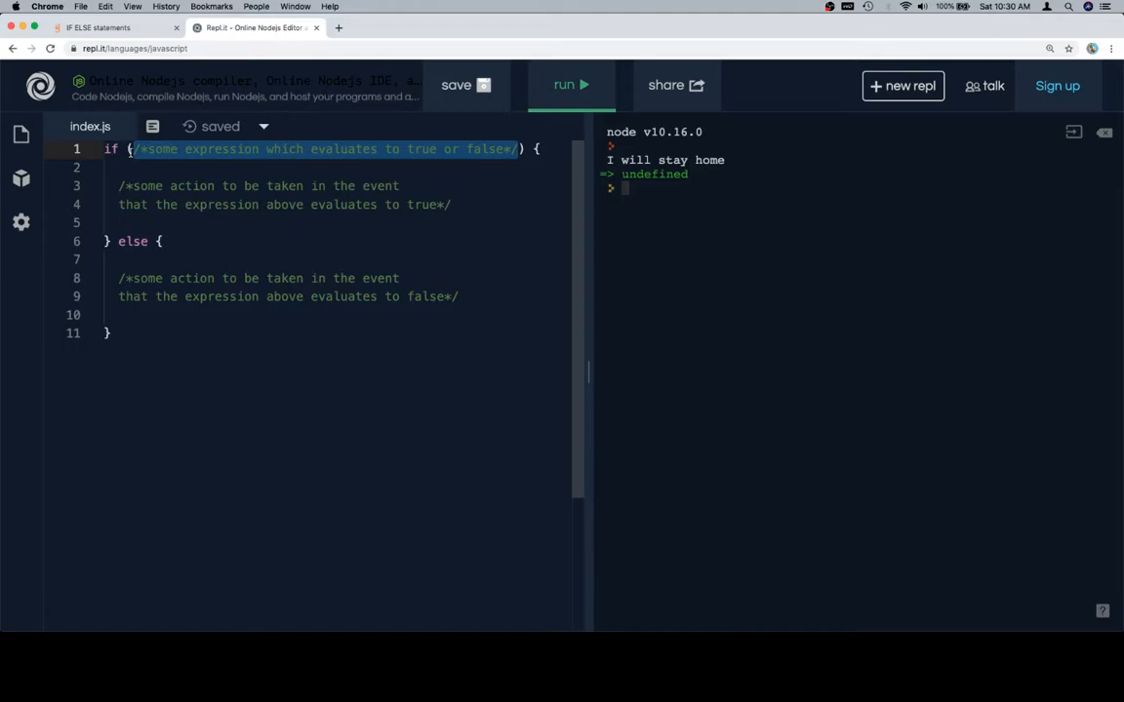
{"action": "key", "text": "cmd+a"}
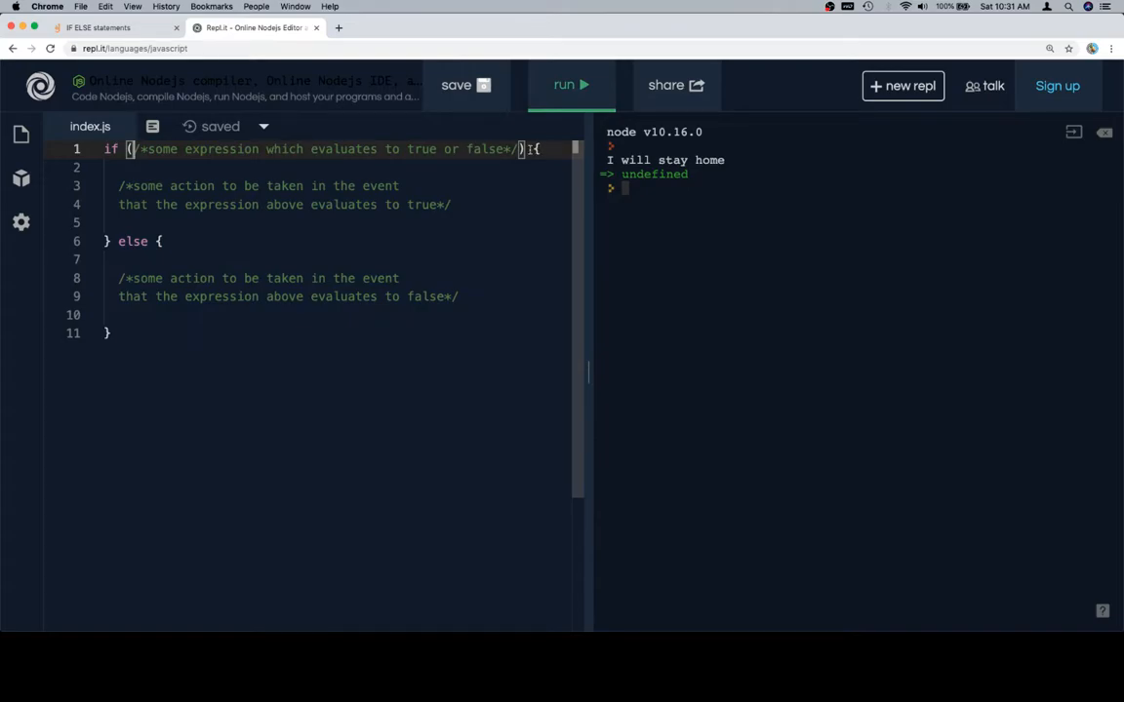
{"action": "left_click_drag", "start_coordinate": [133, 149], "coordinate": [523, 148]}
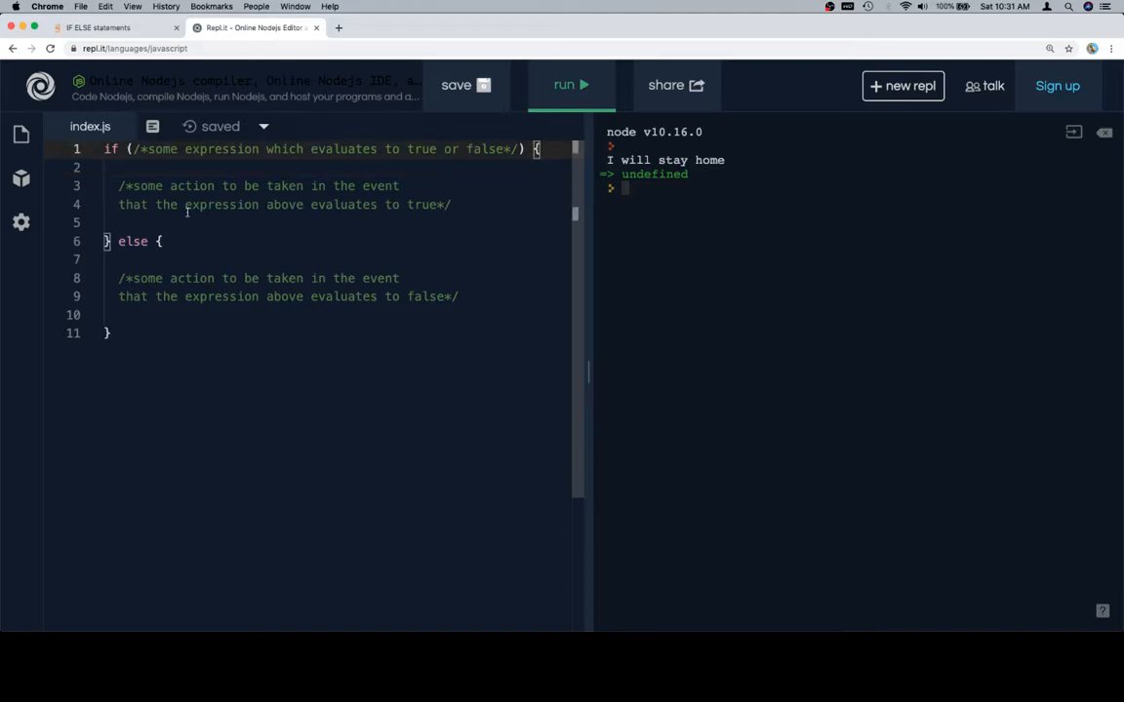
{"action": "left_click", "coordinate": [257, 8]}
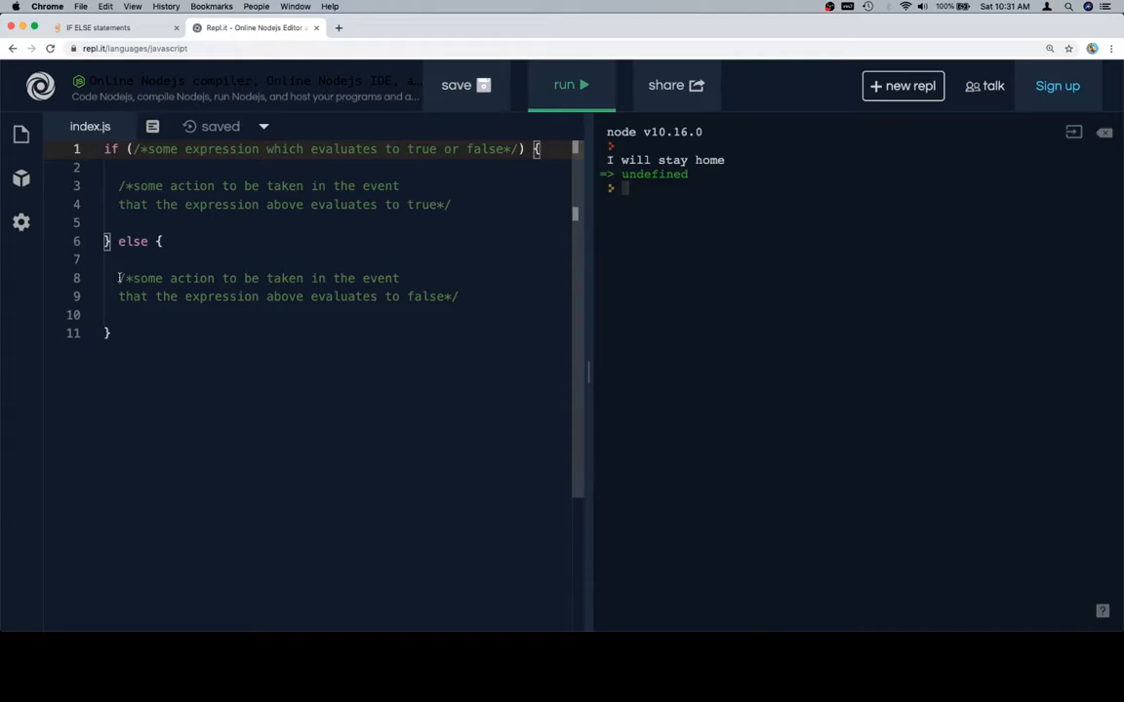
{"action": "left_click", "coordinate": [98, 27]}
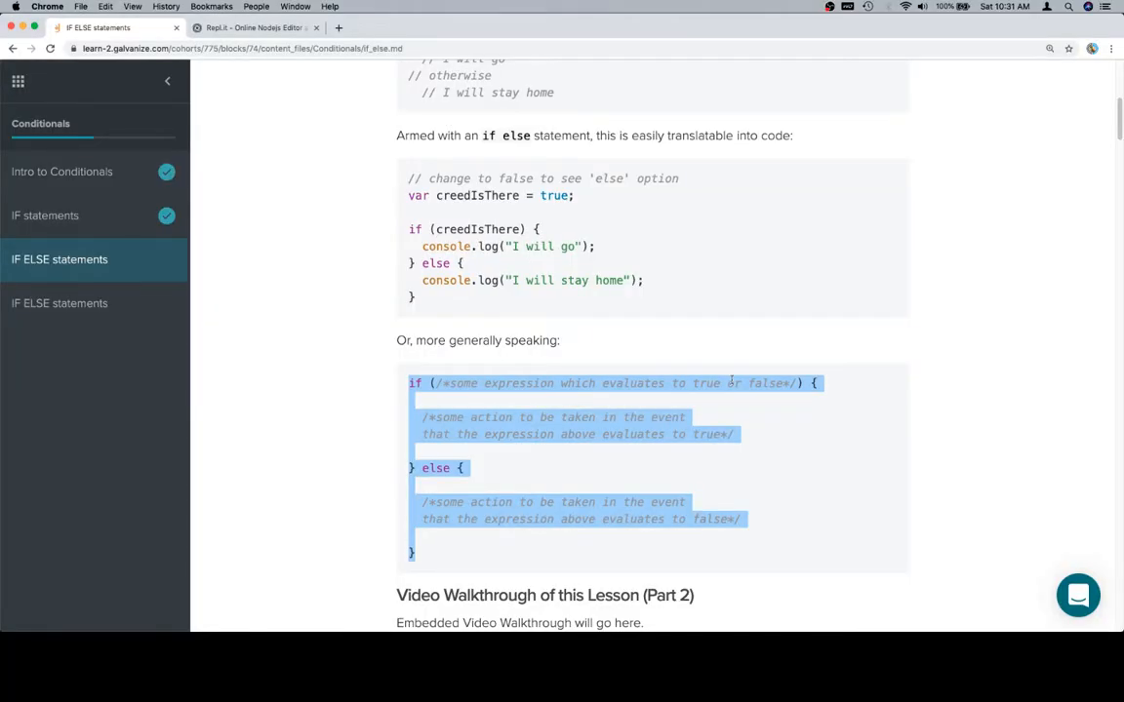
{"action": "scroll", "scroll_direction": "down", "scroll_amount": 3}
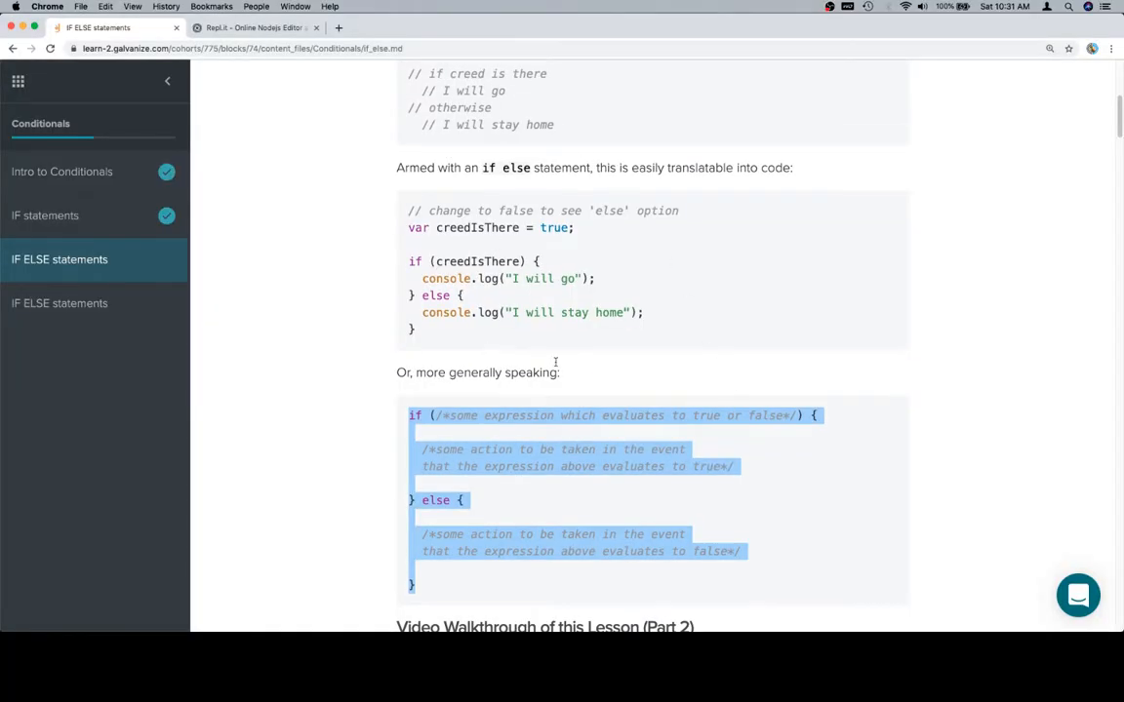
{"action": "scroll", "scroll_direction": "down", "scroll_amount": 3}
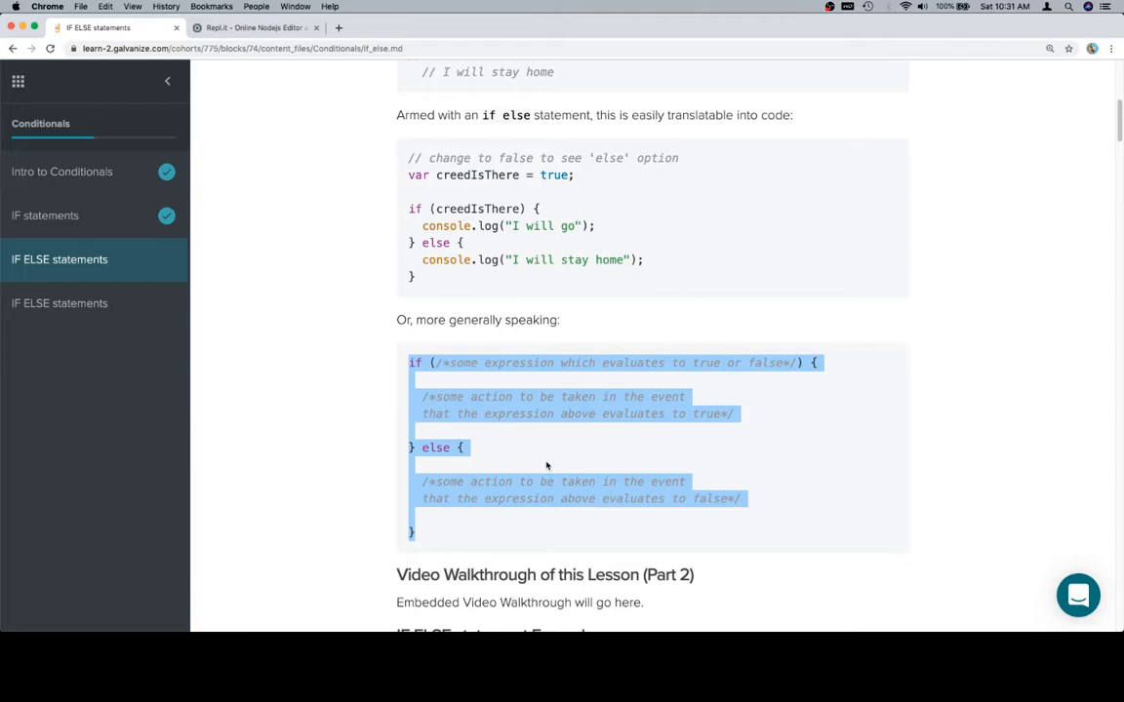
{"action": "left_click", "coordinate": [706, 550]}
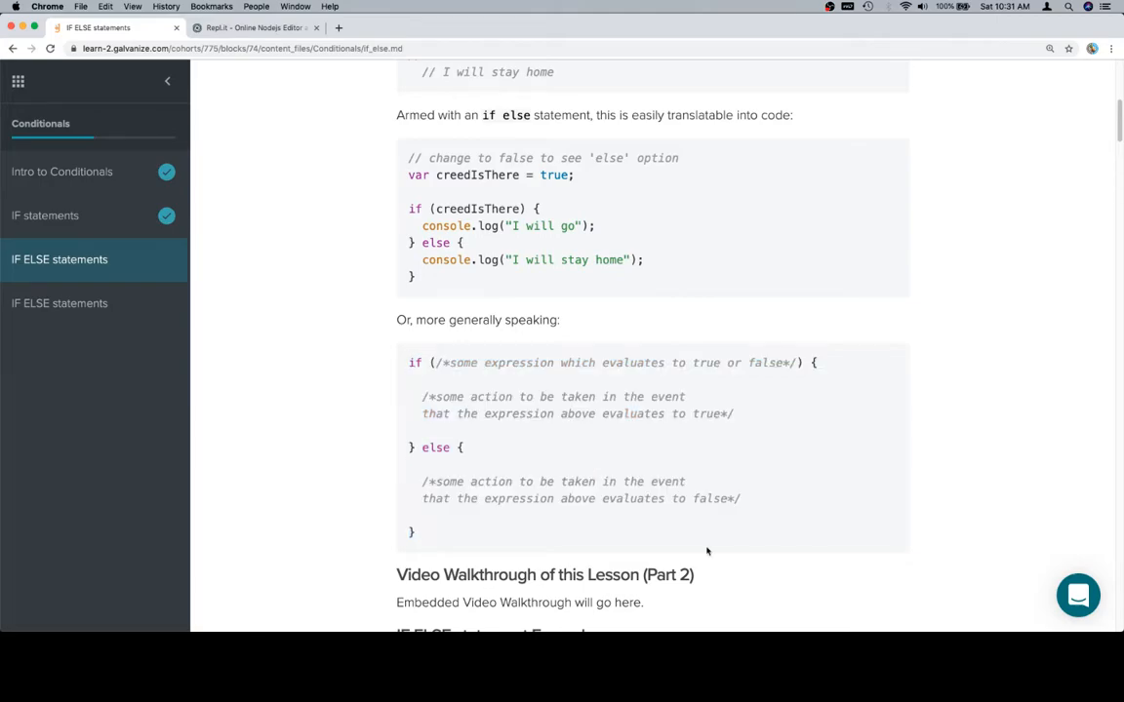